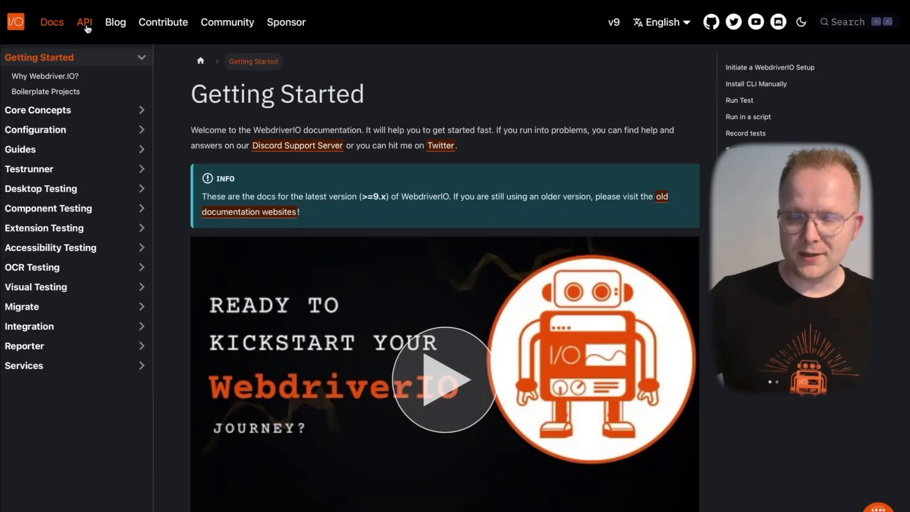
# Switch from Getting Started to the API docs Introduction page via the top navigation.
pyautogui.click(84, 21)
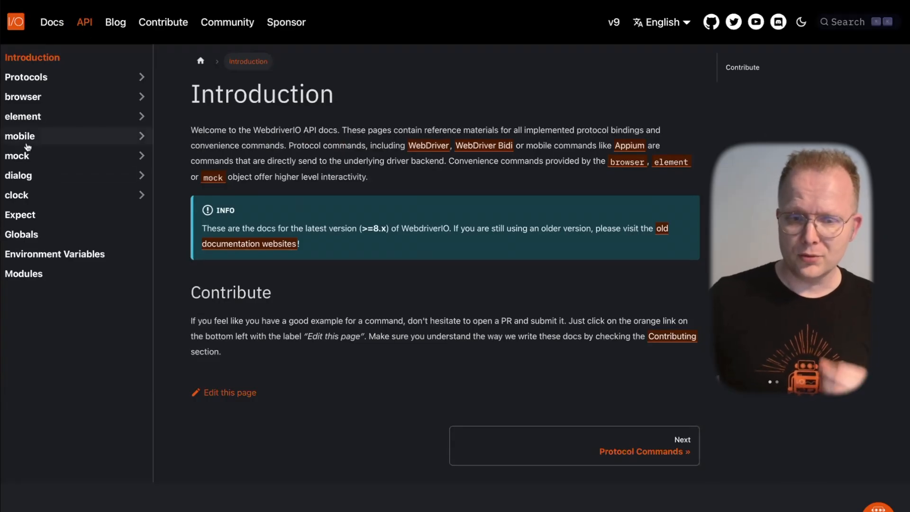
# Expand the mobile section in the sidebar to show the mobile commands introduction.
pyautogui.click(20, 135)
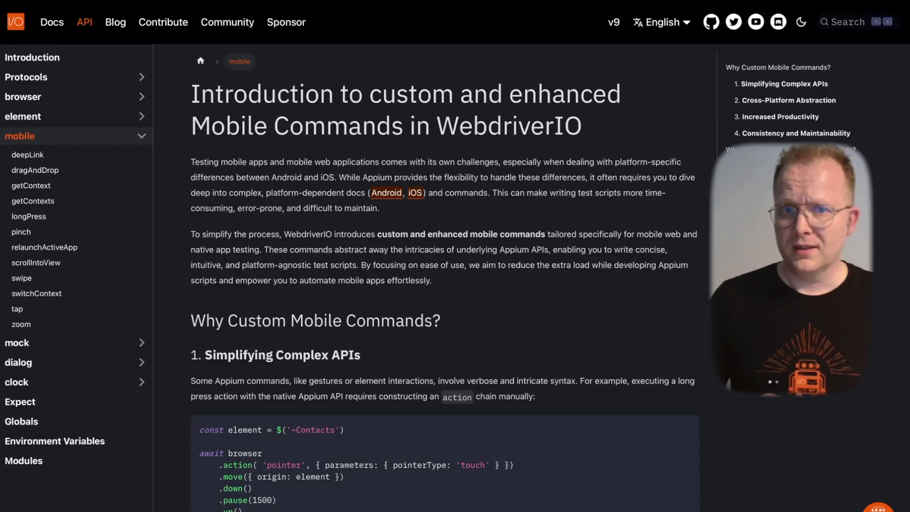
# Scroll through 'Why Custom Mobile Commands?' down to the Cross-Platform Abstraction scrollIntoView example.
pyautogui.scroll(-3)
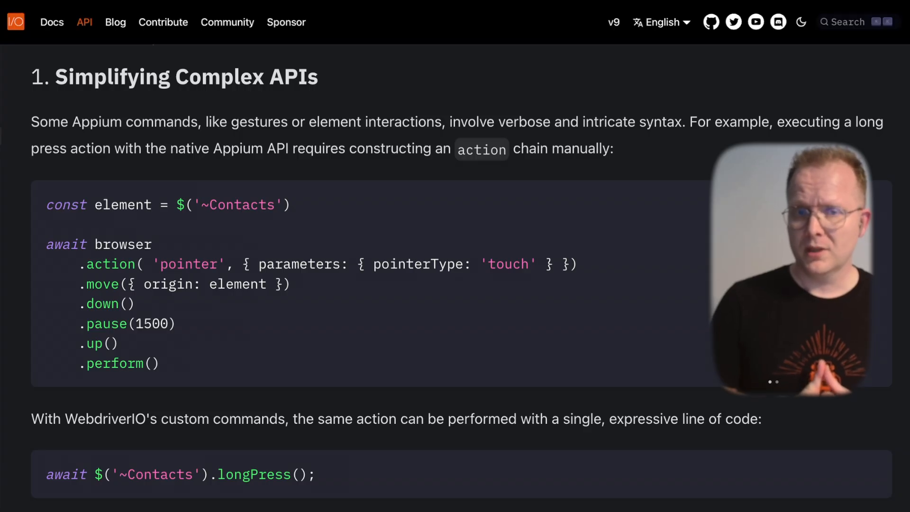
pyautogui.scroll(-3)
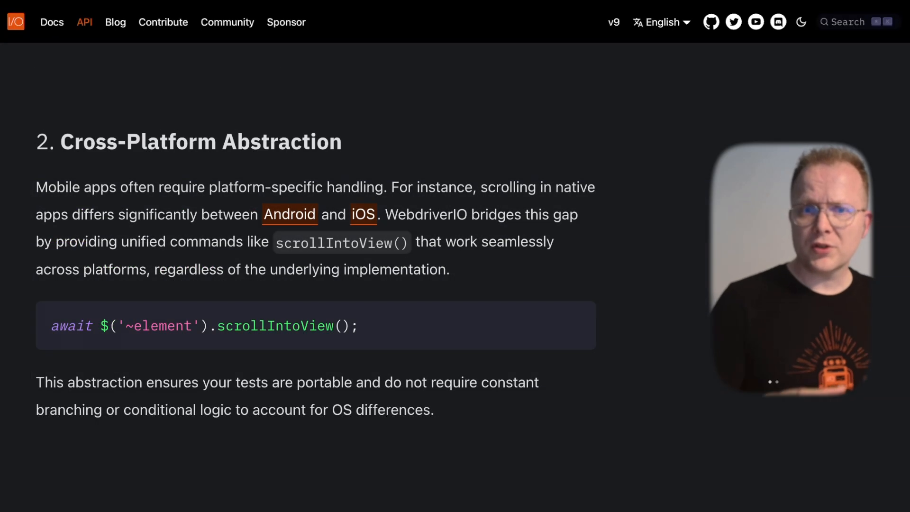